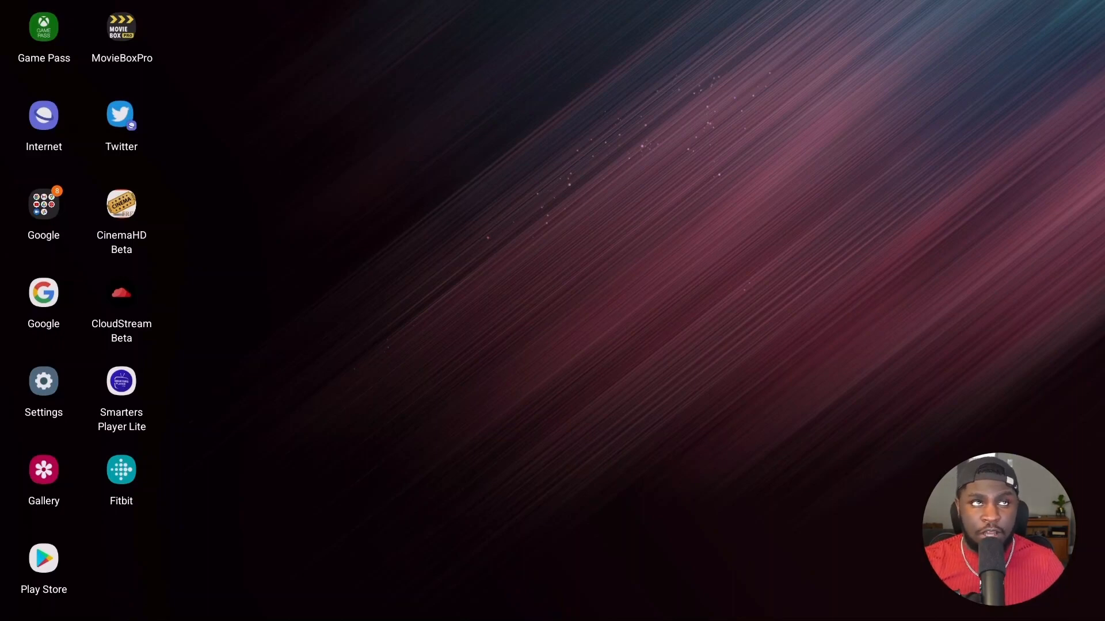
{"action": "mouse_move", "coordinate": [313, 258]}
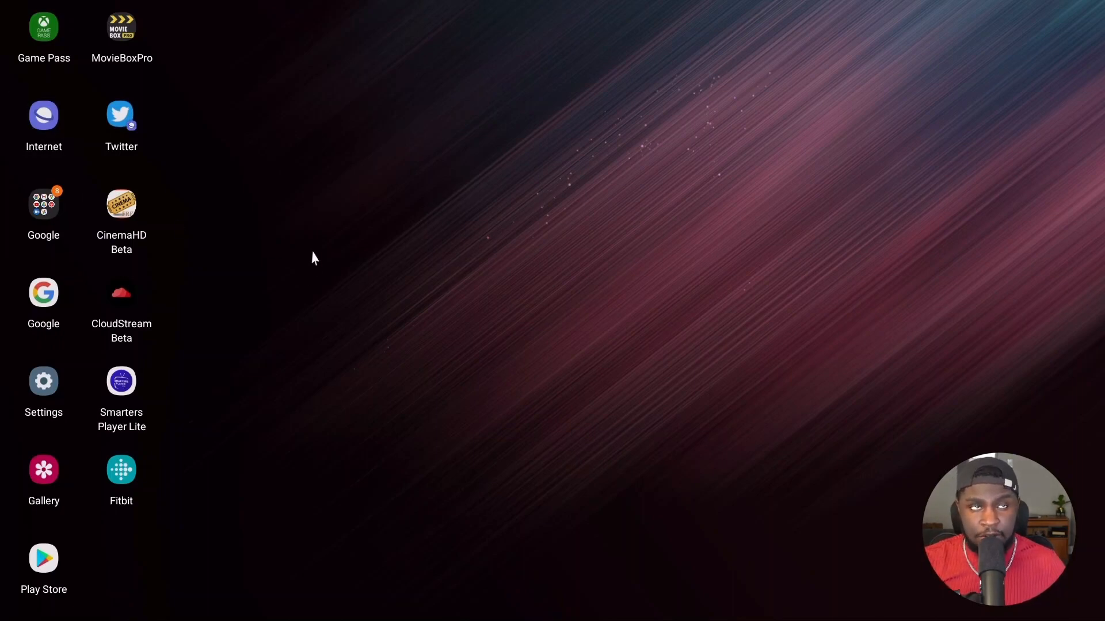
{"action": "mouse_move", "coordinate": [232, 108]}
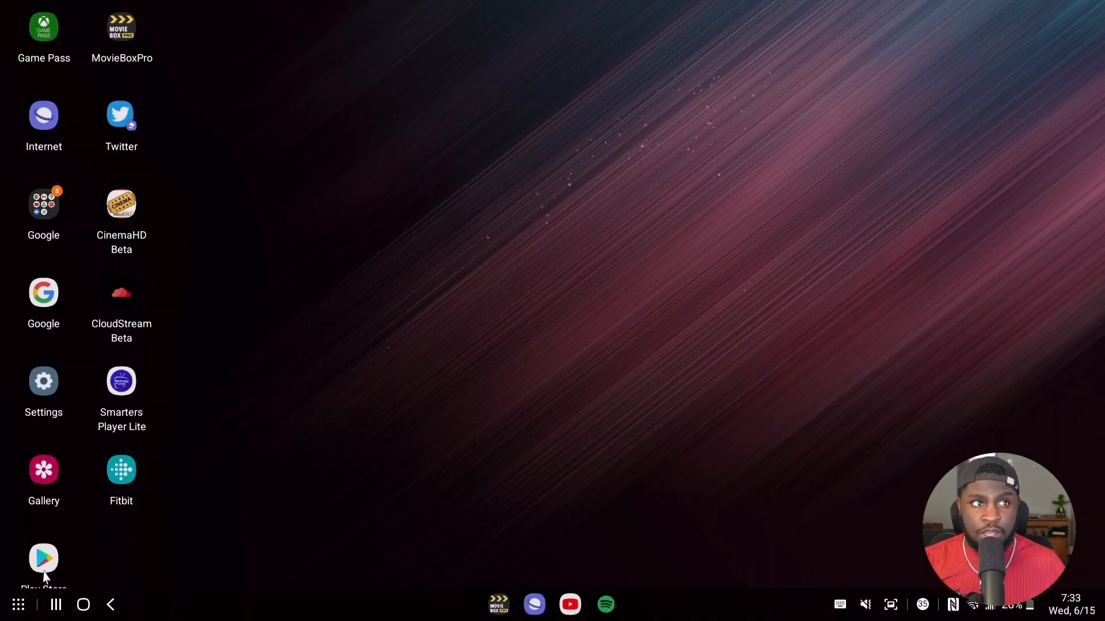
{"action": "mouse_move", "coordinate": [17, 604]}
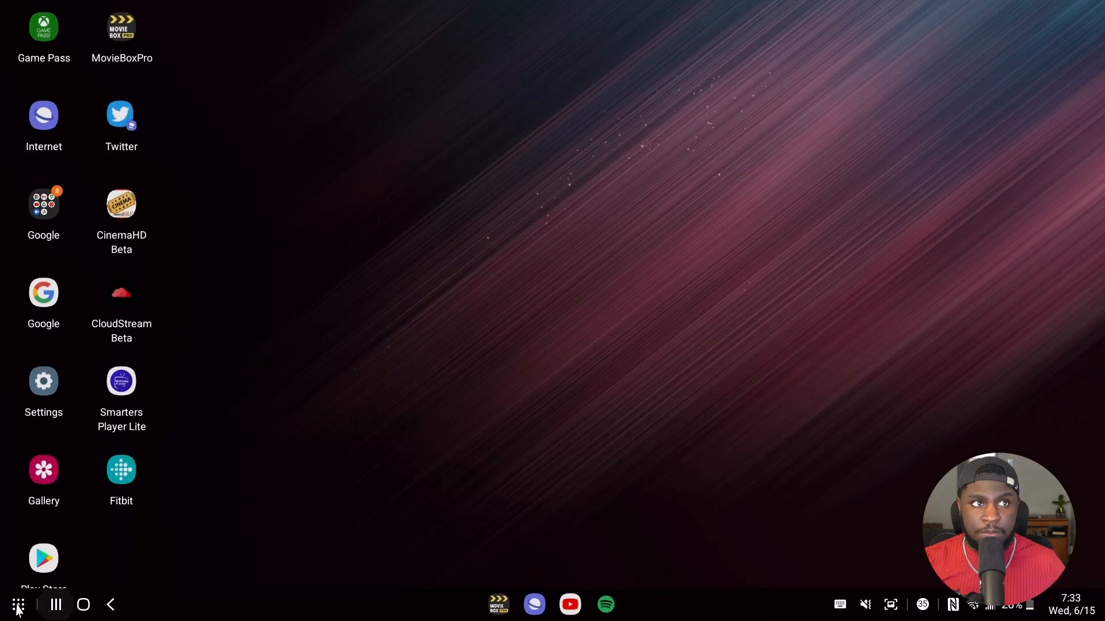
- Browse the app drawer and recent apps, then bring up the DeX quick settings panel
{"action": "left_click", "coordinate": [17, 604]}
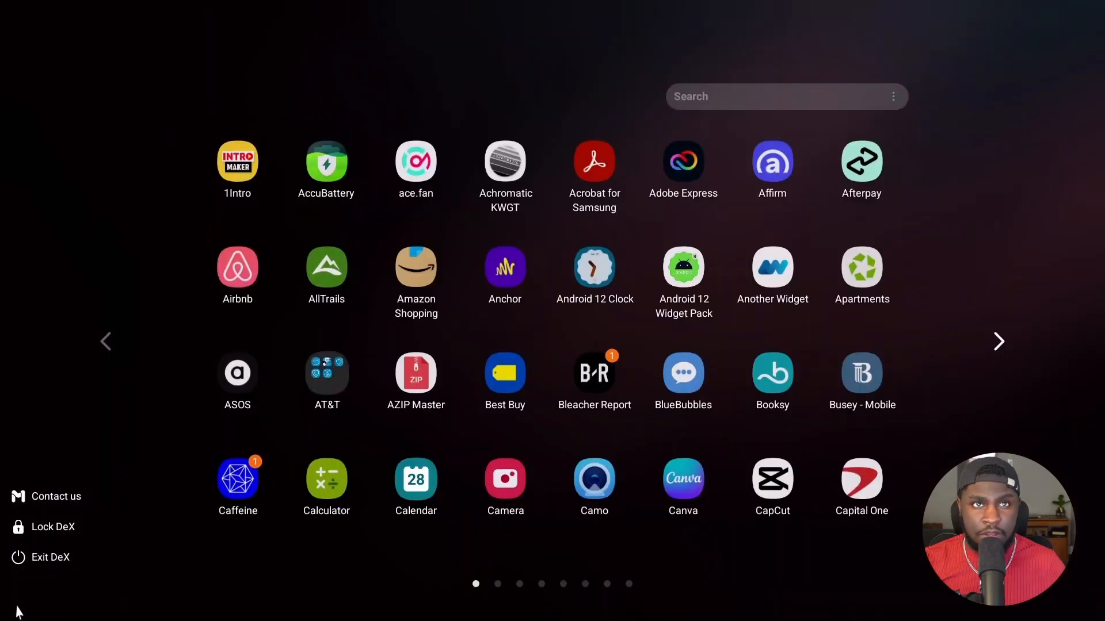
{"action": "mouse_move", "coordinate": [111, 598]}
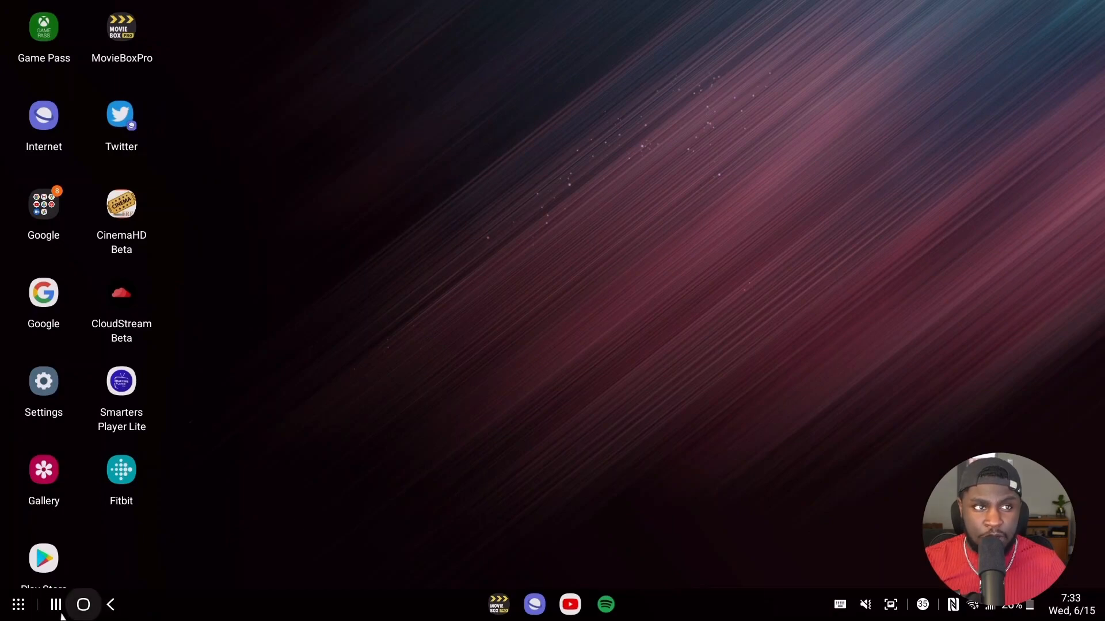
{"action": "left_click", "coordinate": [55, 604]}
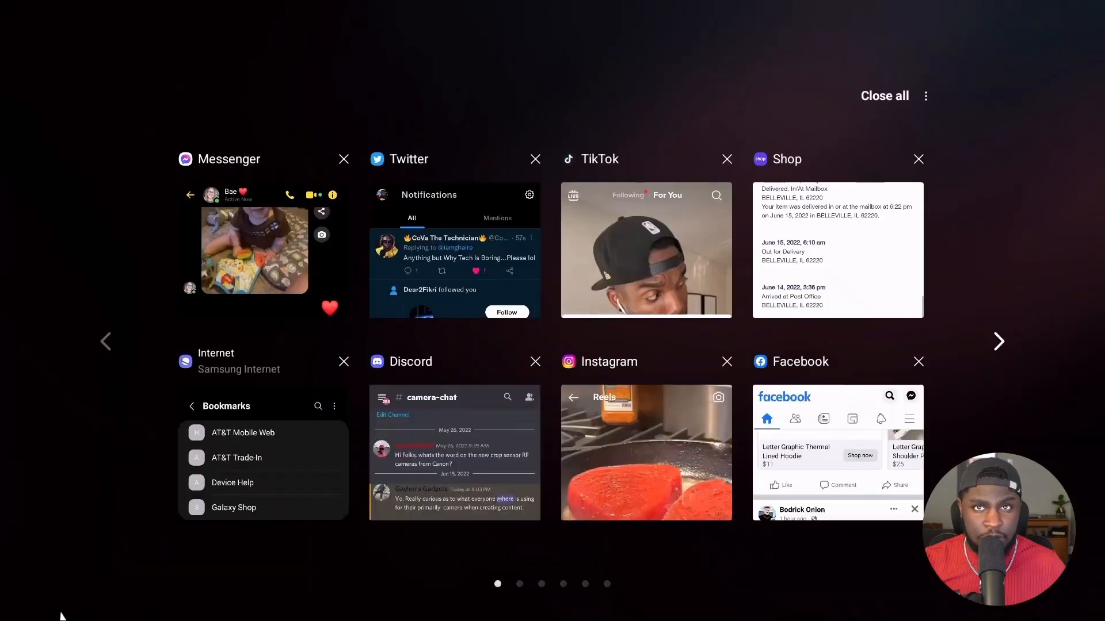
{"action": "left_click", "coordinate": [884, 95]}
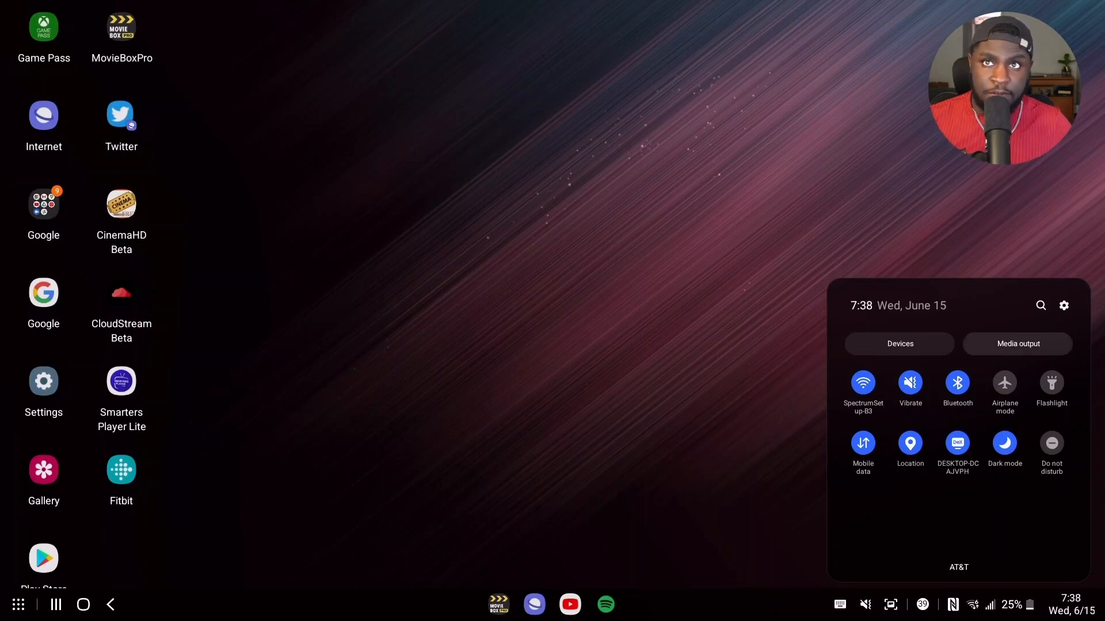
- Show the media volume slider and list the Spotify audio output devices (PC, phone, Bluetooth)
{"action": "left_click", "coordinate": [956, 385]}
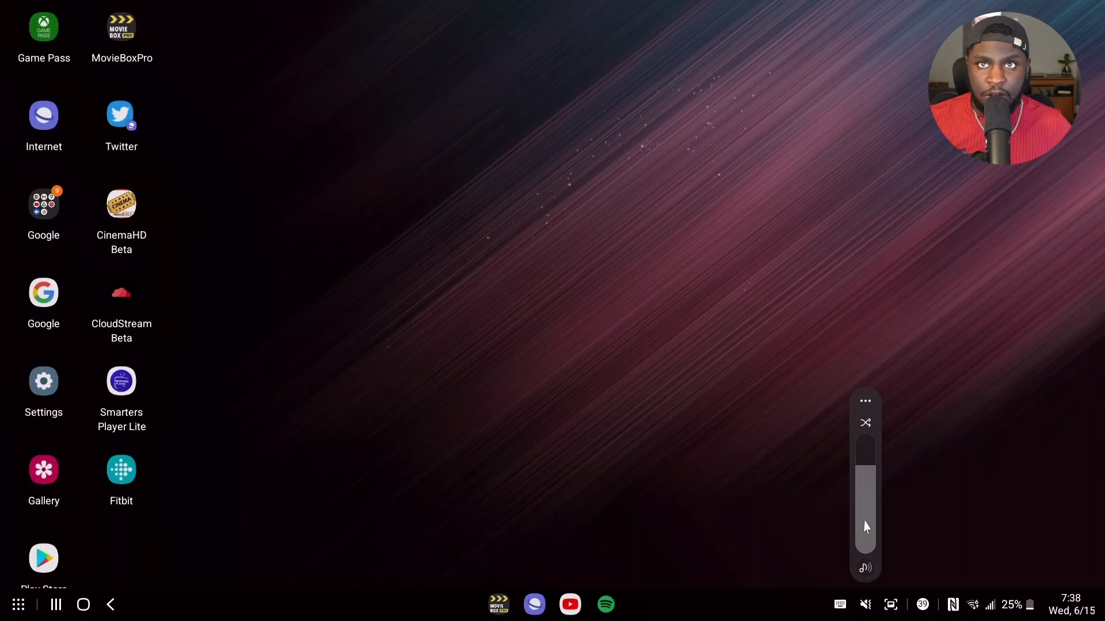
{"action": "mouse_move", "coordinate": [891, 604]}
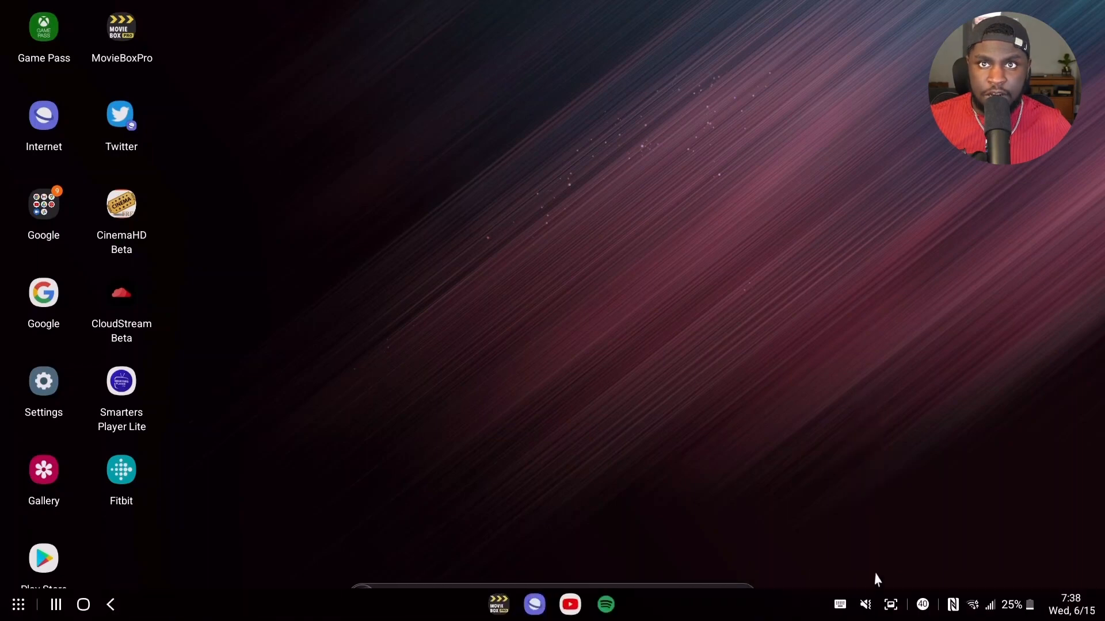
{"action": "left_click", "coordinate": [865, 604]}
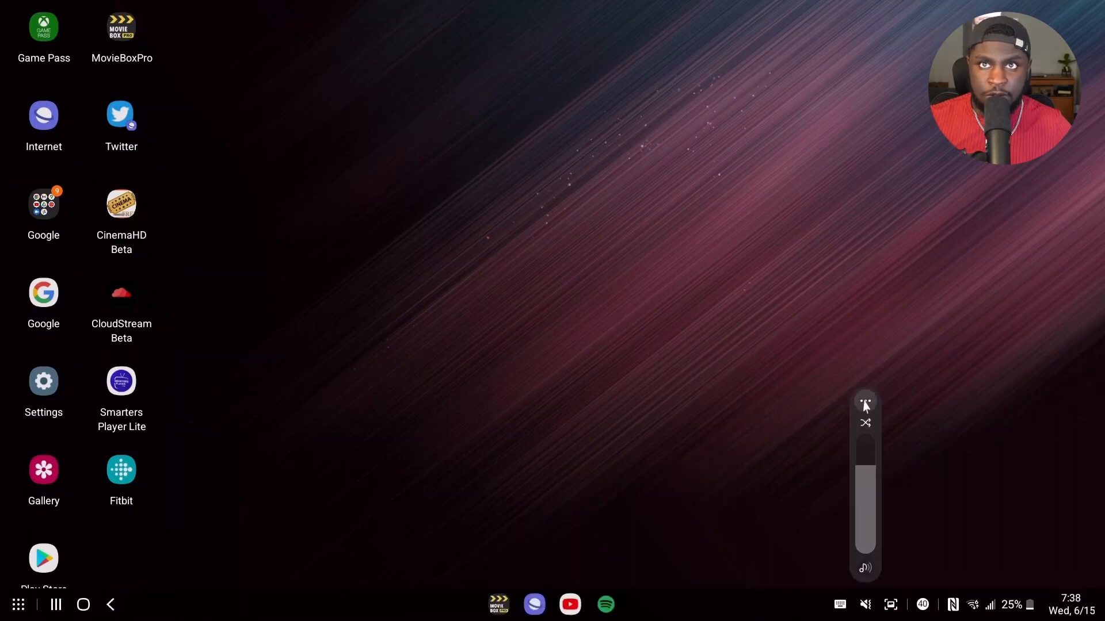
{"action": "left_click", "coordinate": [864, 404]}
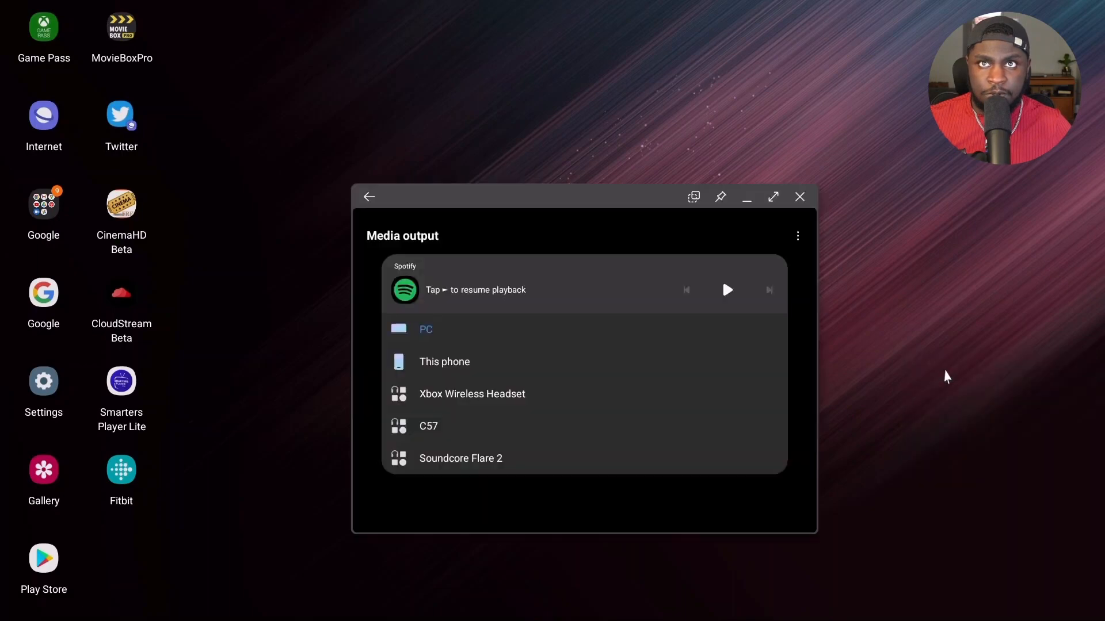
{"action": "mouse_move", "coordinate": [485, 340]}
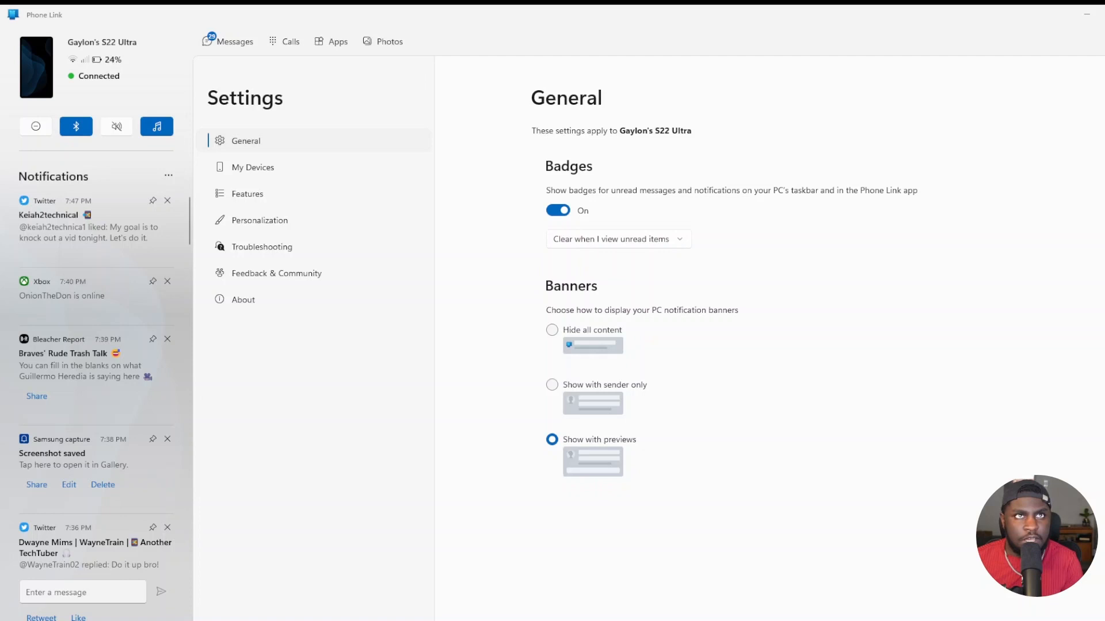
- View My Devices with the S22 Ultra as default, then move to the phone's Apps page
{"action": "left_click", "coordinate": [252, 167]}
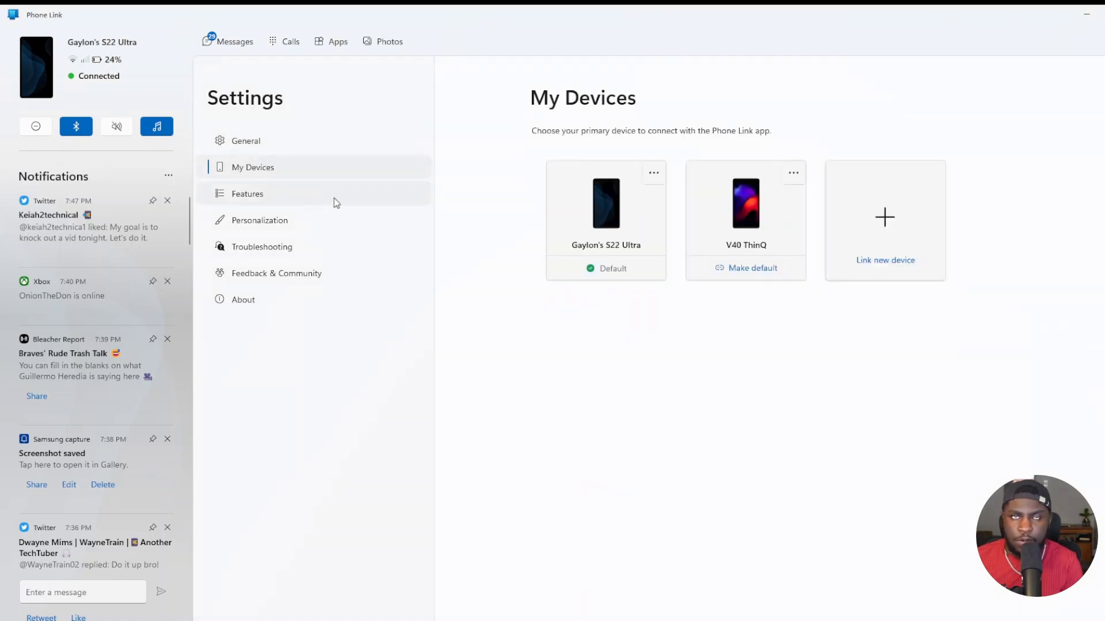
{"action": "mouse_move", "coordinate": [773, 215]}
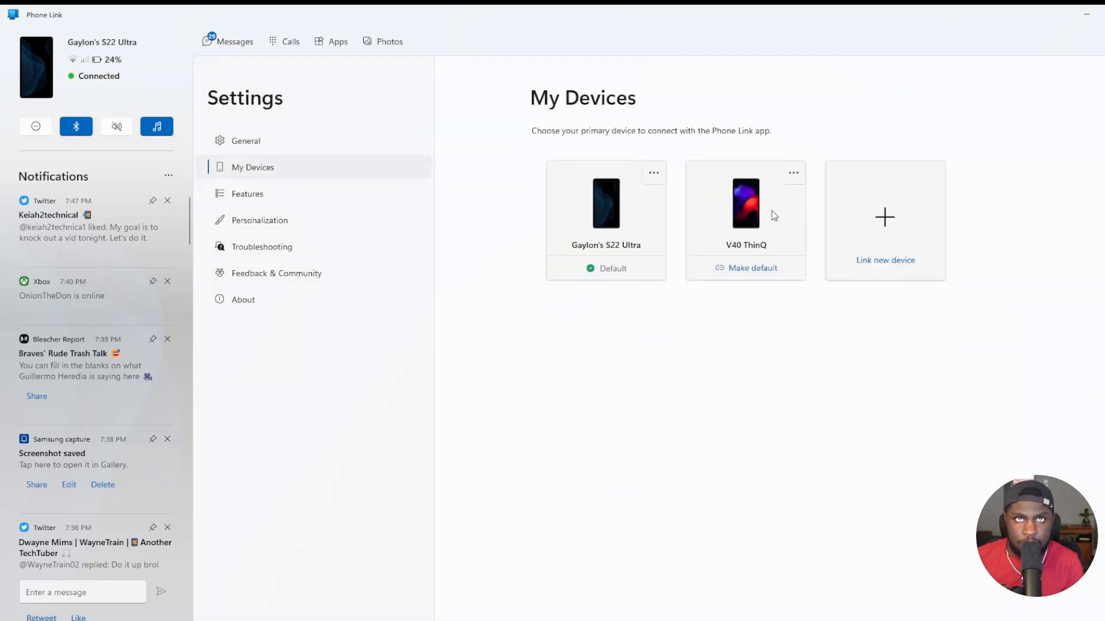
{"action": "mouse_move", "coordinate": [704, 174]}
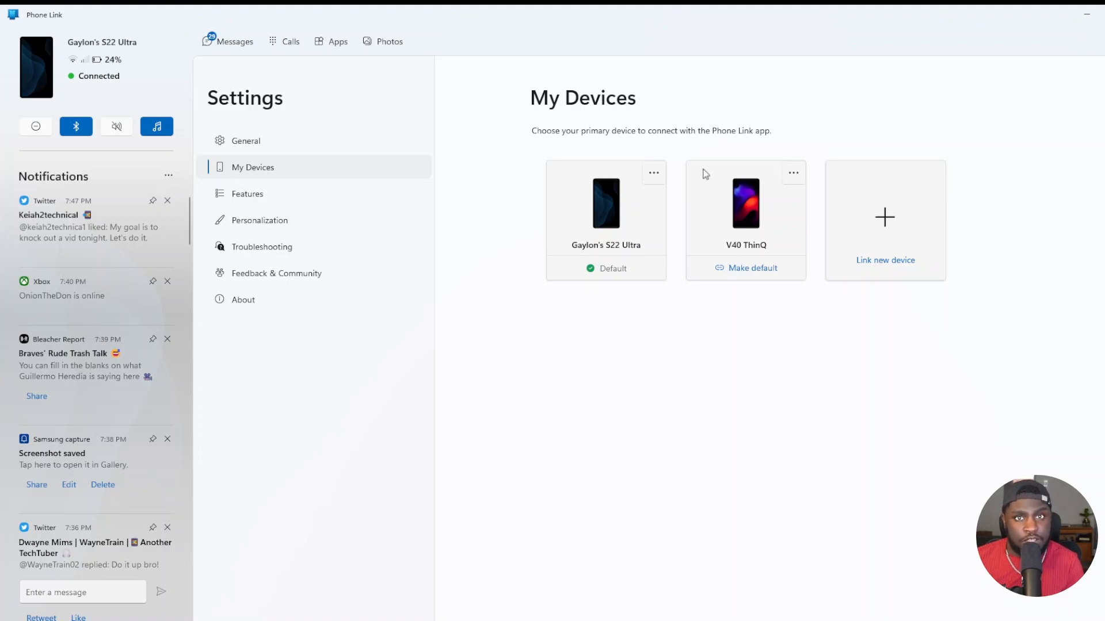
{"action": "mouse_move", "coordinate": [669, 162]}
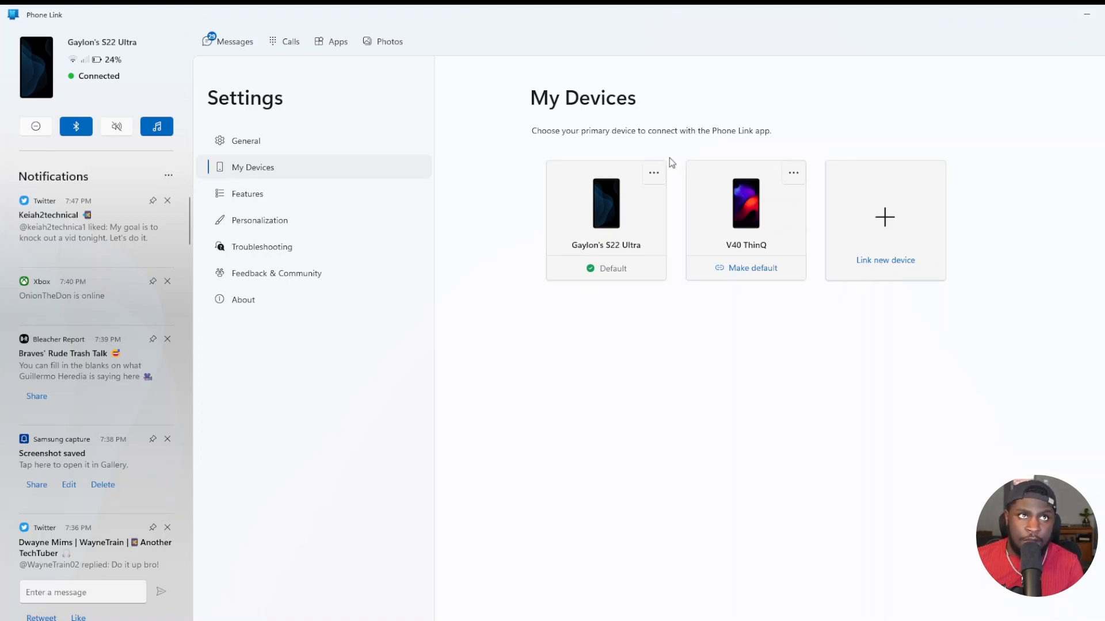
{"action": "mouse_move", "coordinate": [398, 46]}
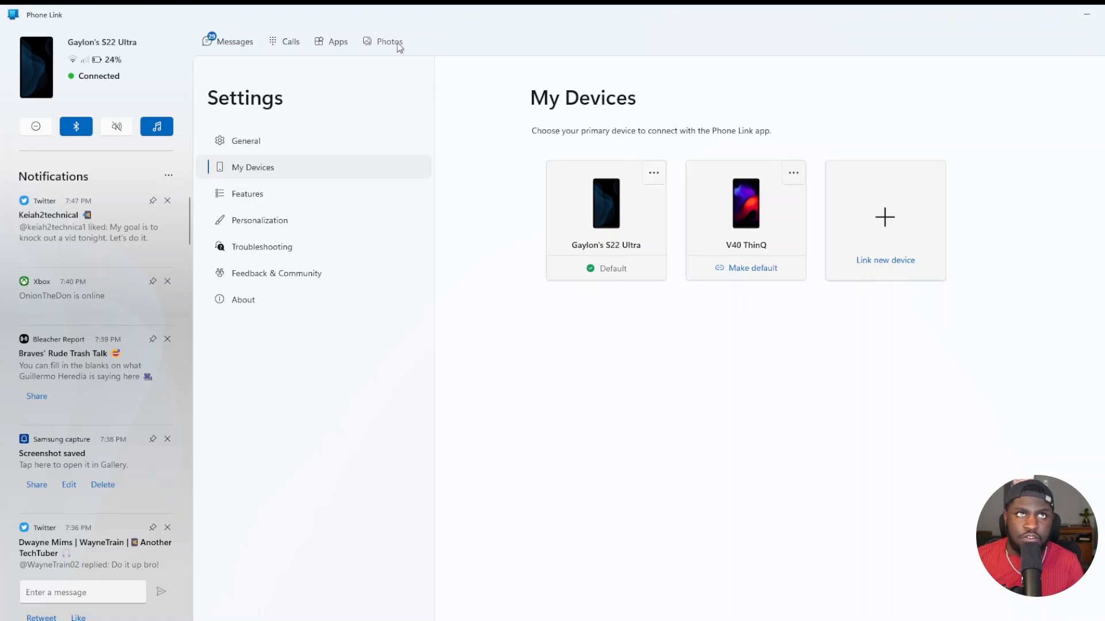
{"action": "mouse_move", "coordinate": [746, 205]}
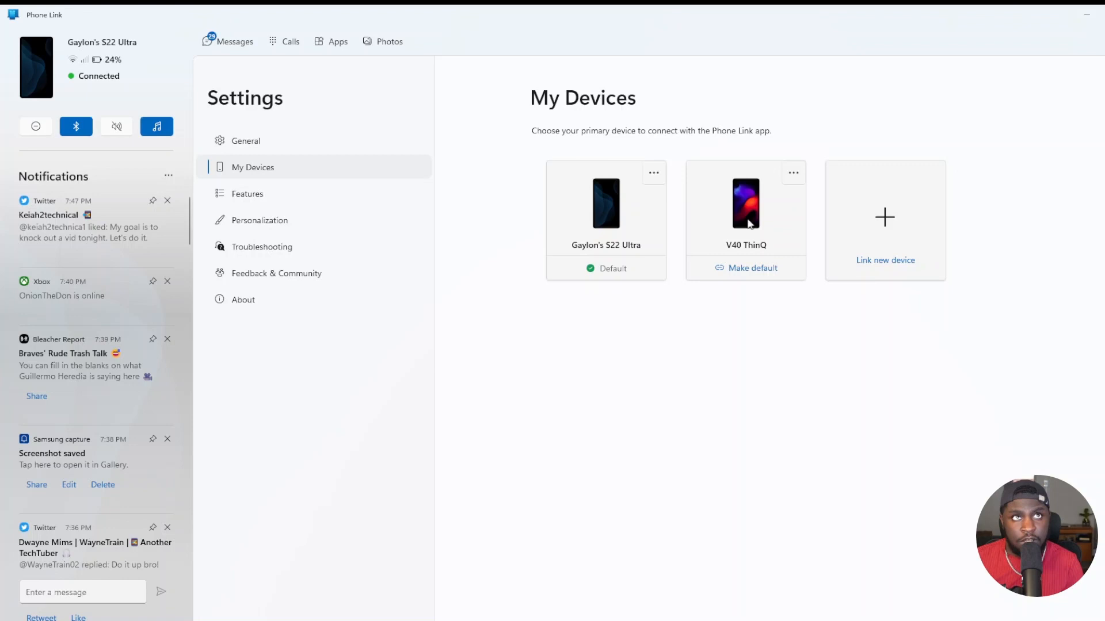
{"action": "left_click", "coordinate": [337, 42]}
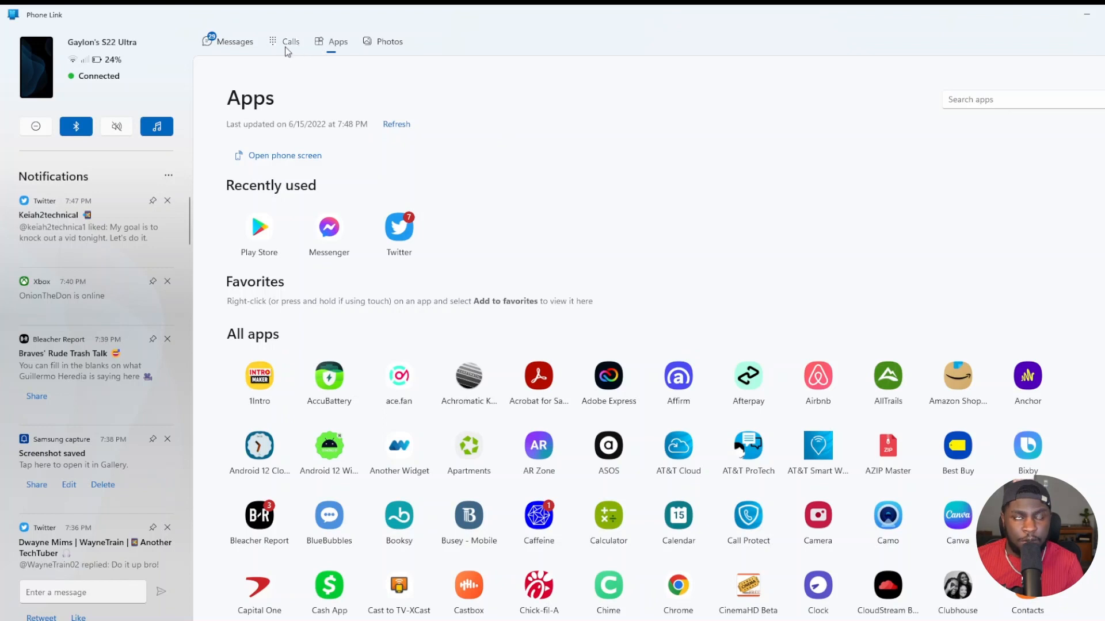
{"action": "mouse_move", "coordinate": [119, 219]}
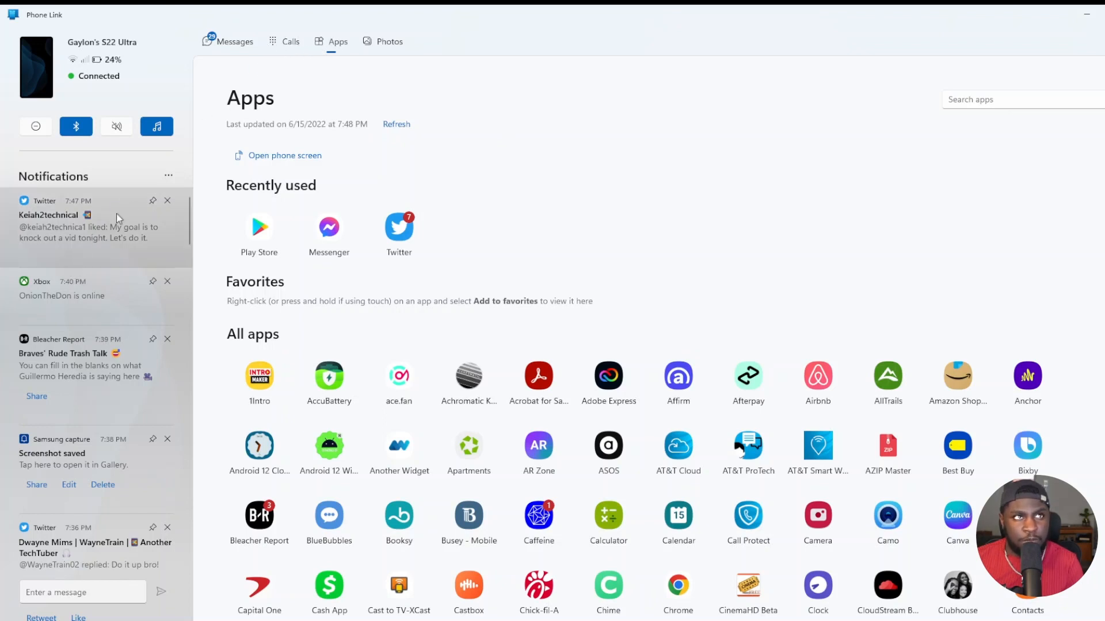
- Switch to Phone Link Messages showing the 60162 conversation
{"action": "scroll", "scroll_direction": "down", "scroll_amount": 3}
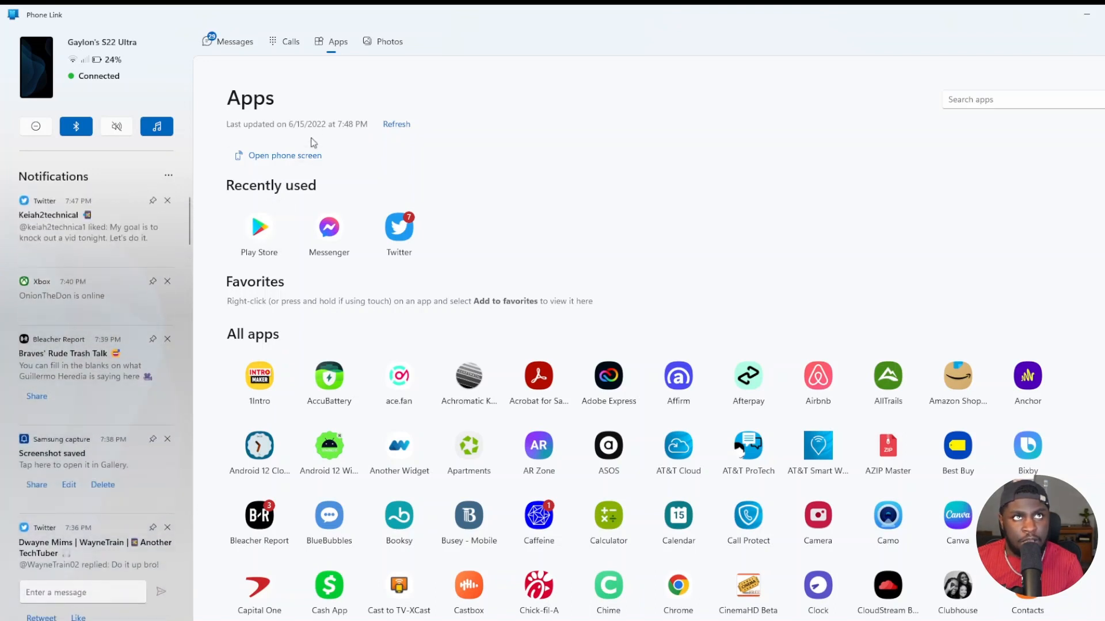
{"action": "mouse_move", "coordinate": [221, 34]}
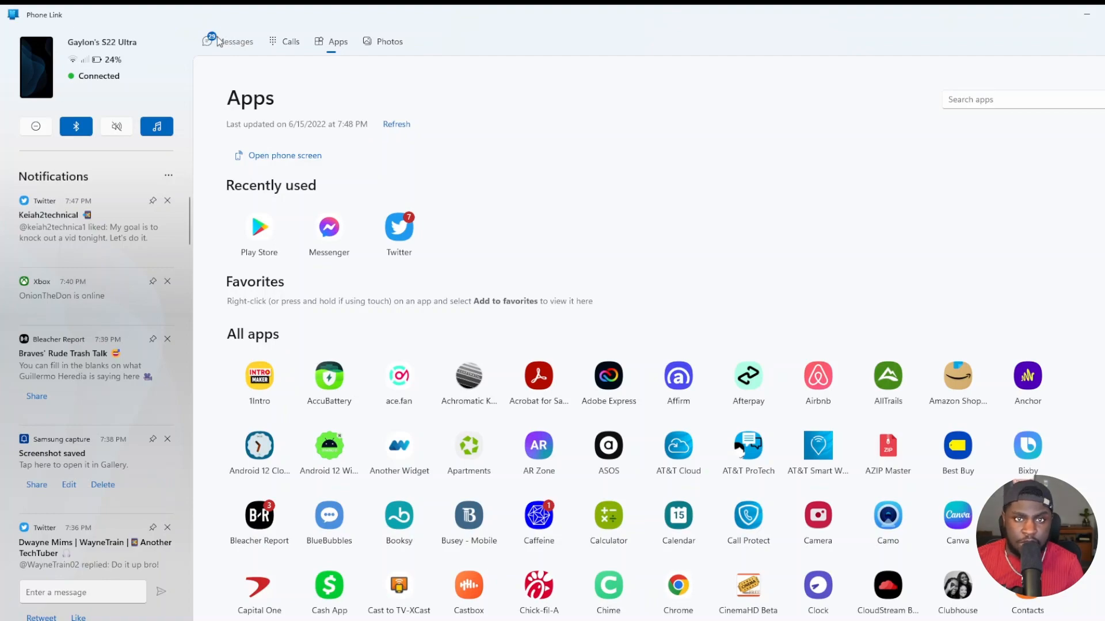
{"action": "left_click", "coordinate": [235, 41]}
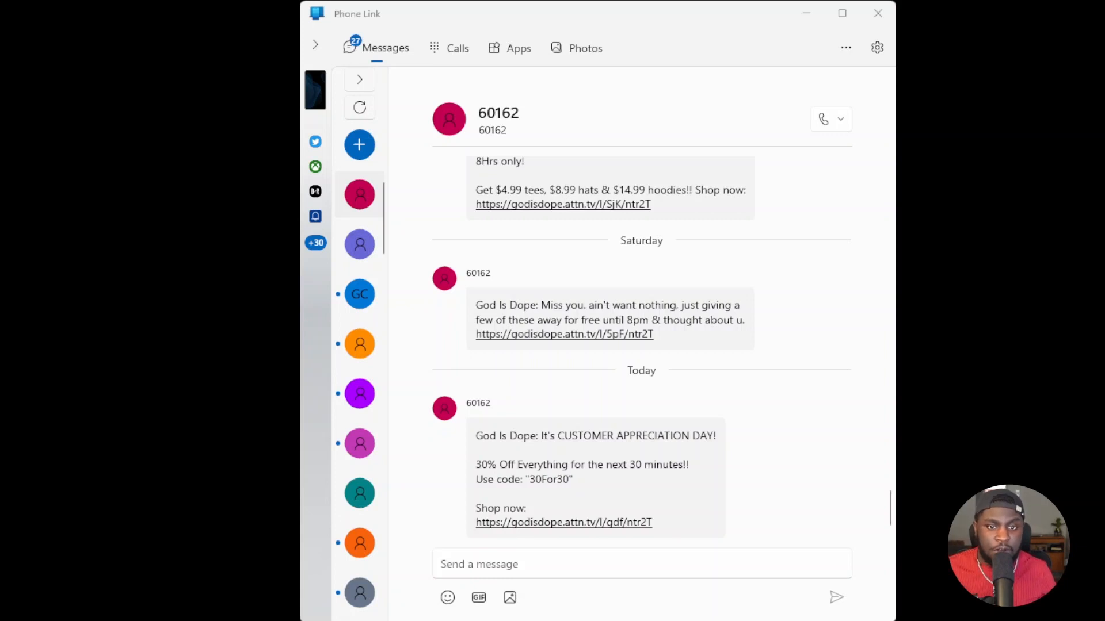
- Leave Phone Link Messages and return to the Samsung DeX desktop
{"action": "left_click", "coordinate": [457, 48]}
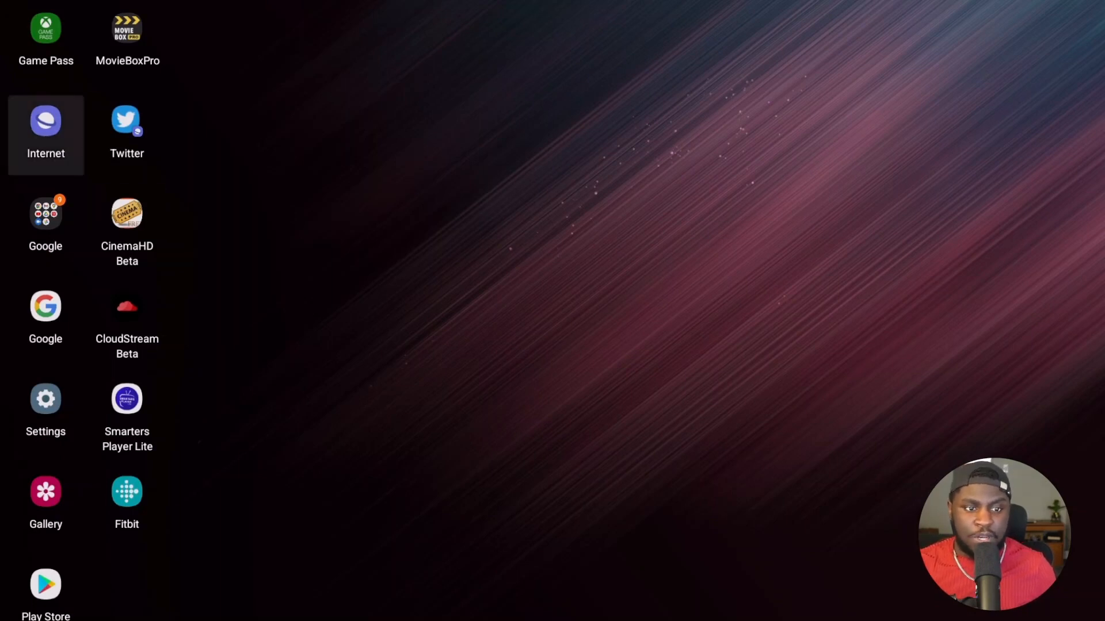
- Launch the Internet browser from the DeX desktop as a floating window
{"action": "left_click", "coordinate": [44, 120]}
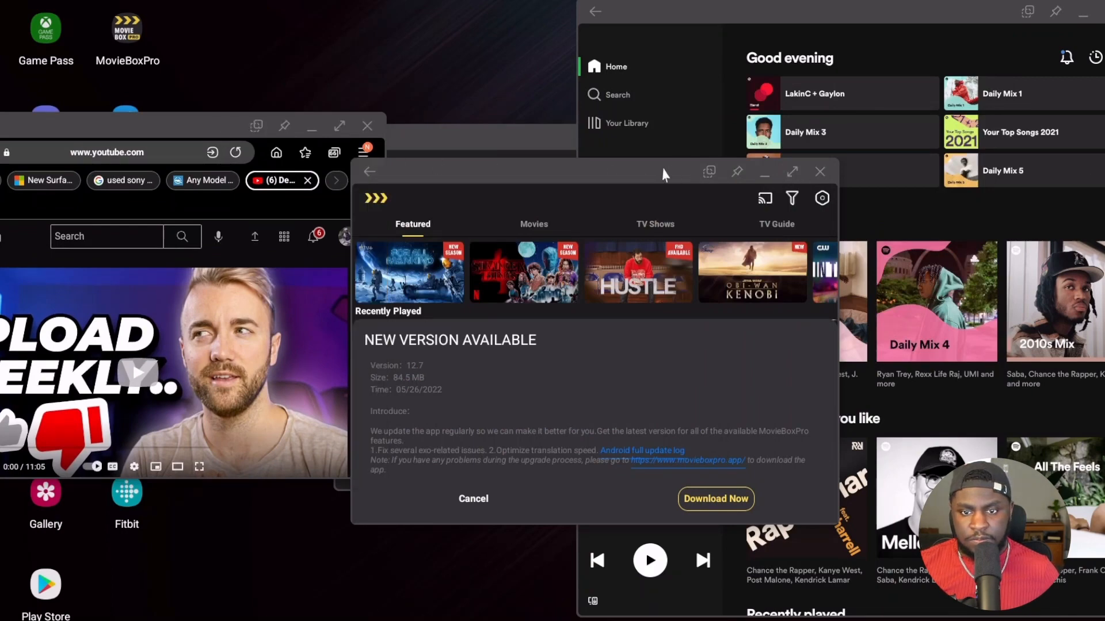
- Cancel the MovieBoxPro new-version prompt to reach its Featured page
{"action": "left_click", "coordinate": [473, 499]}
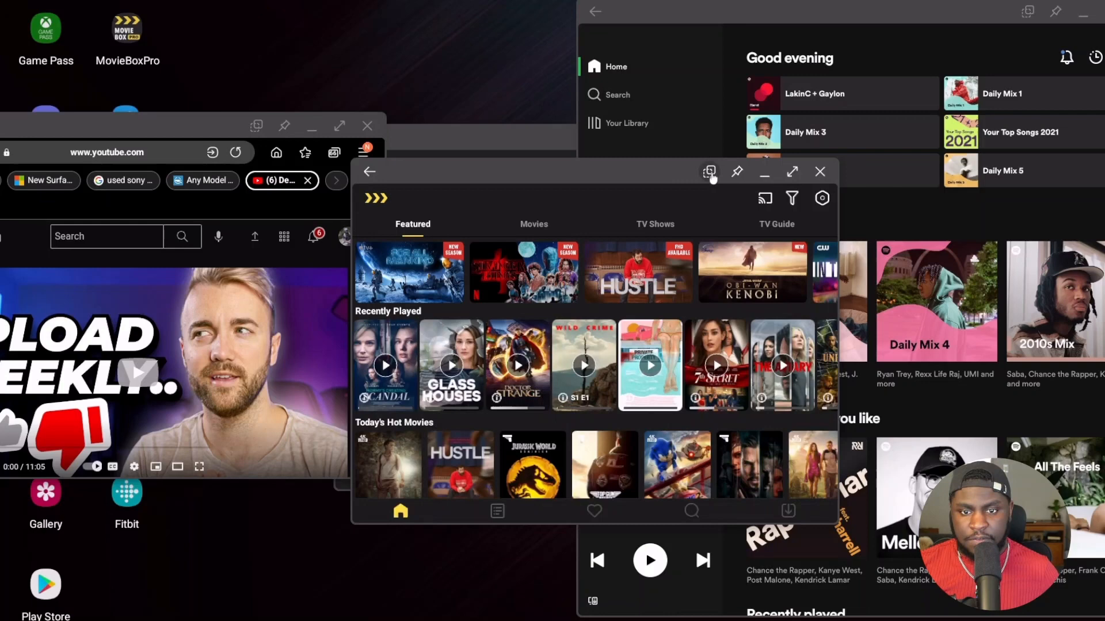
{"action": "mouse_move", "coordinate": [764, 171]}
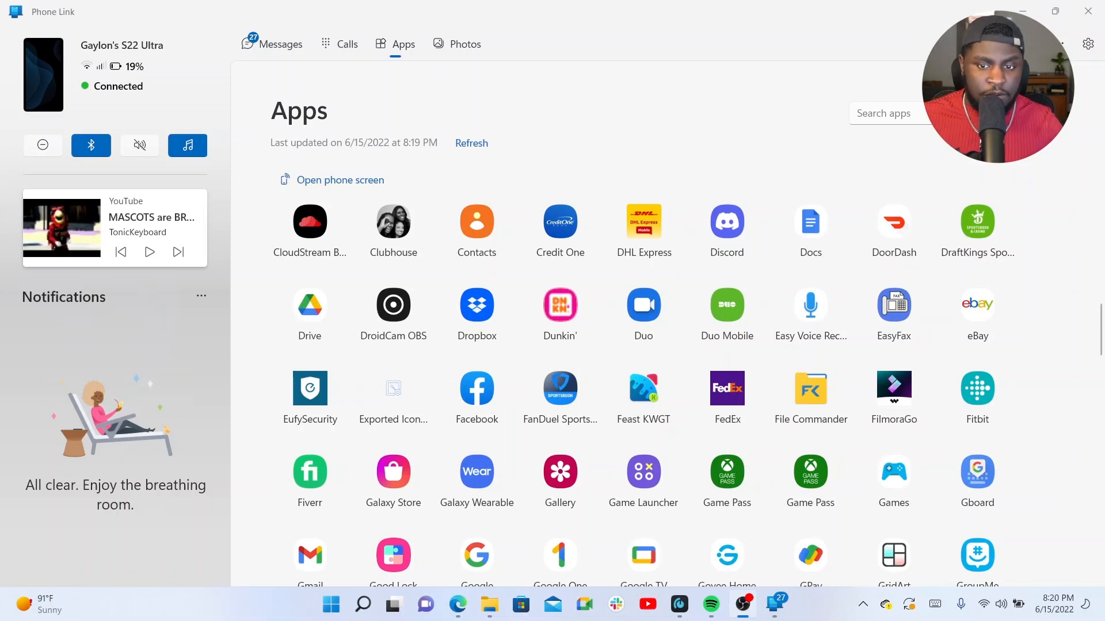
{"action": "mouse_move", "coordinate": [706, 259]}
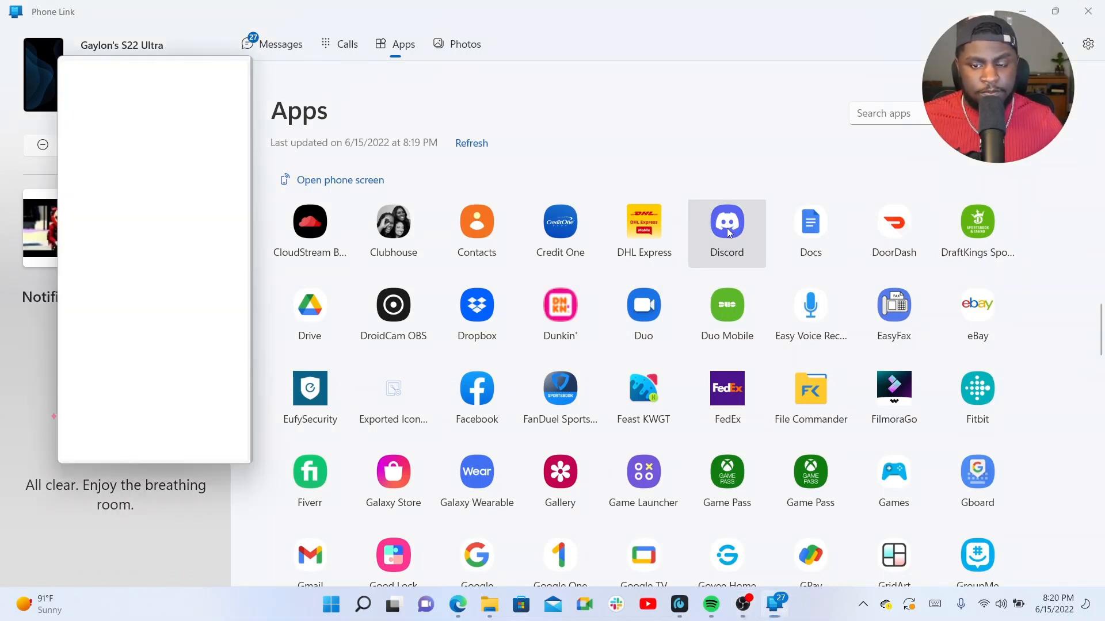
- Launch the phone's Discord app and maximize its window on the camera-chat channel
{"action": "left_click", "coordinate": [726, 221]}
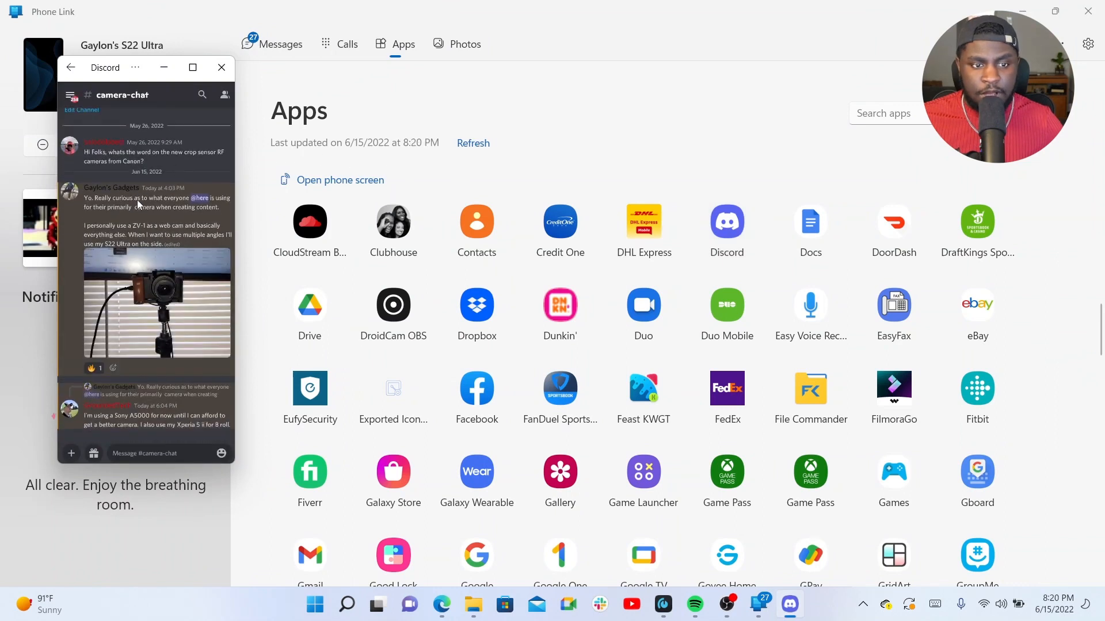
{"action": "mouse_move", "coordinate": [159, 168]}
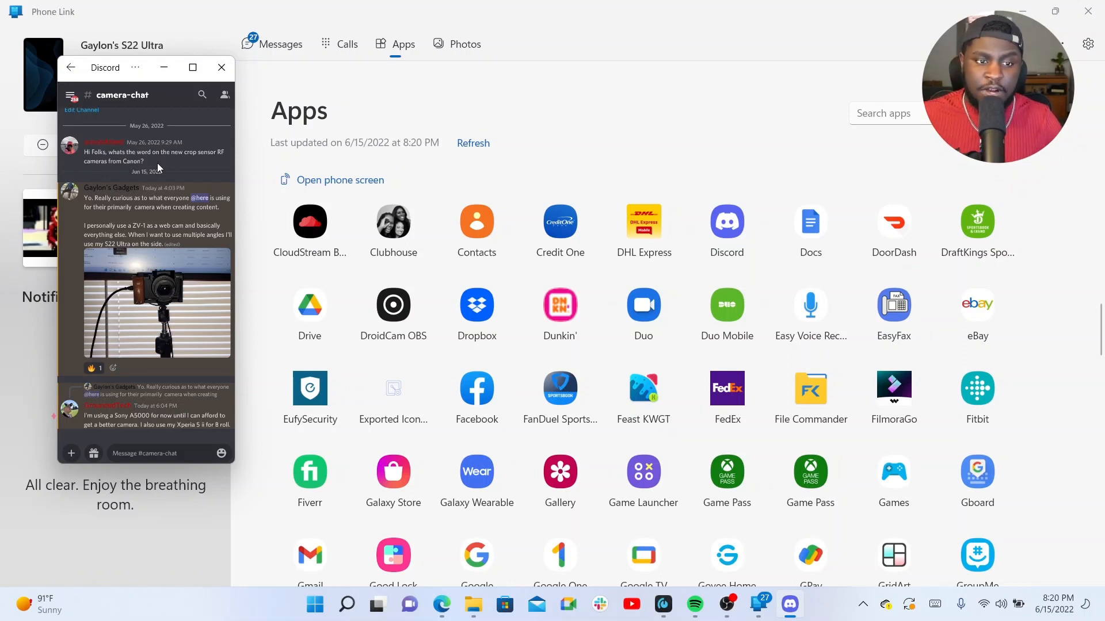
{"action": "mouse_move", "coordinate": [207, 124]}
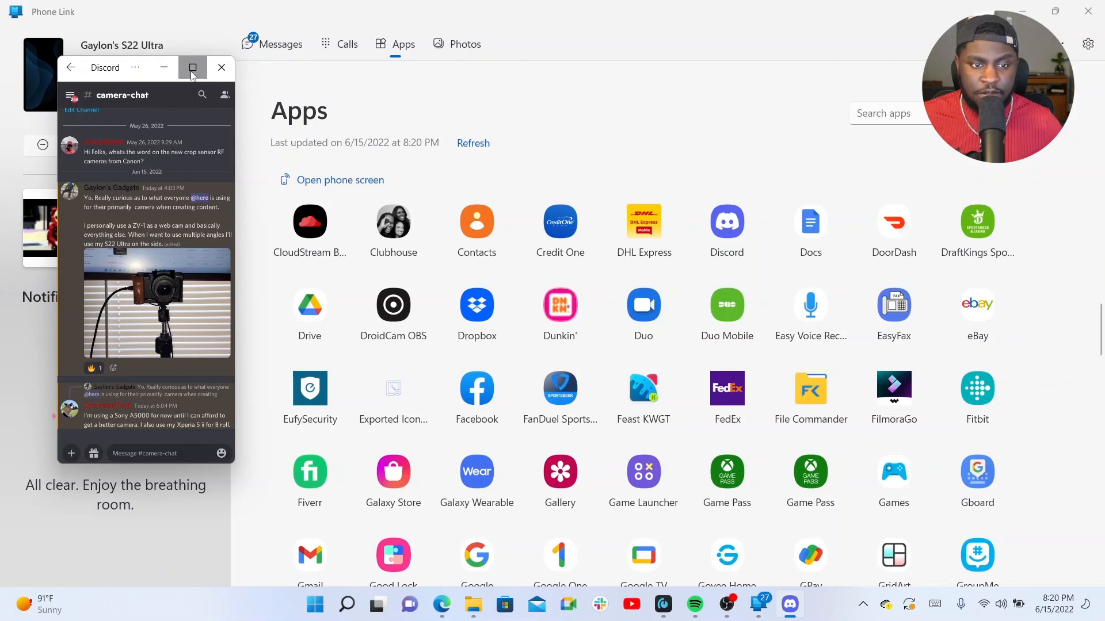
{"action": "left_click", "coordinate": [192, 68]}
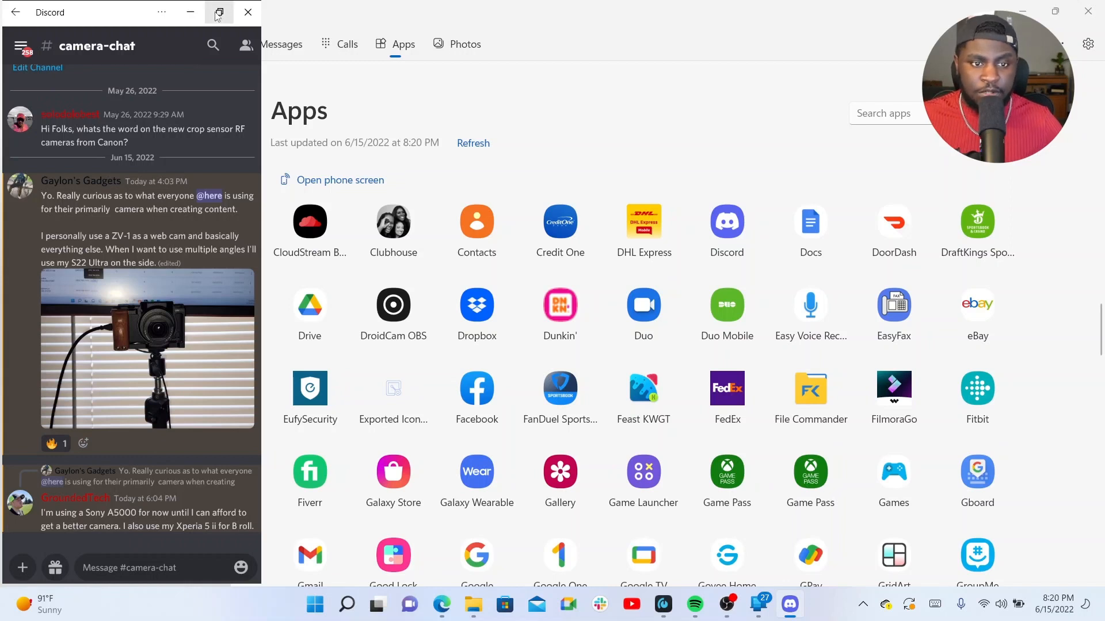
- Restore Discord, then launch Fitbit and Game Pass from the Apps list
{"action": "left_click", "coordinate": [219, 11]}
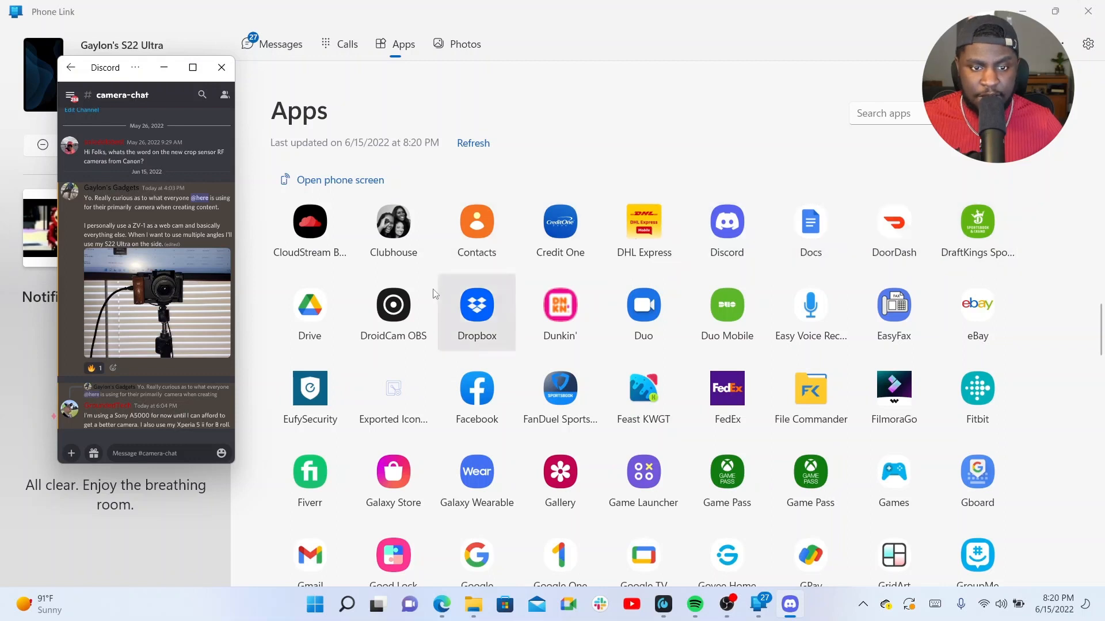
{"action": "mouse_move", "coordinate": [642, 395]}
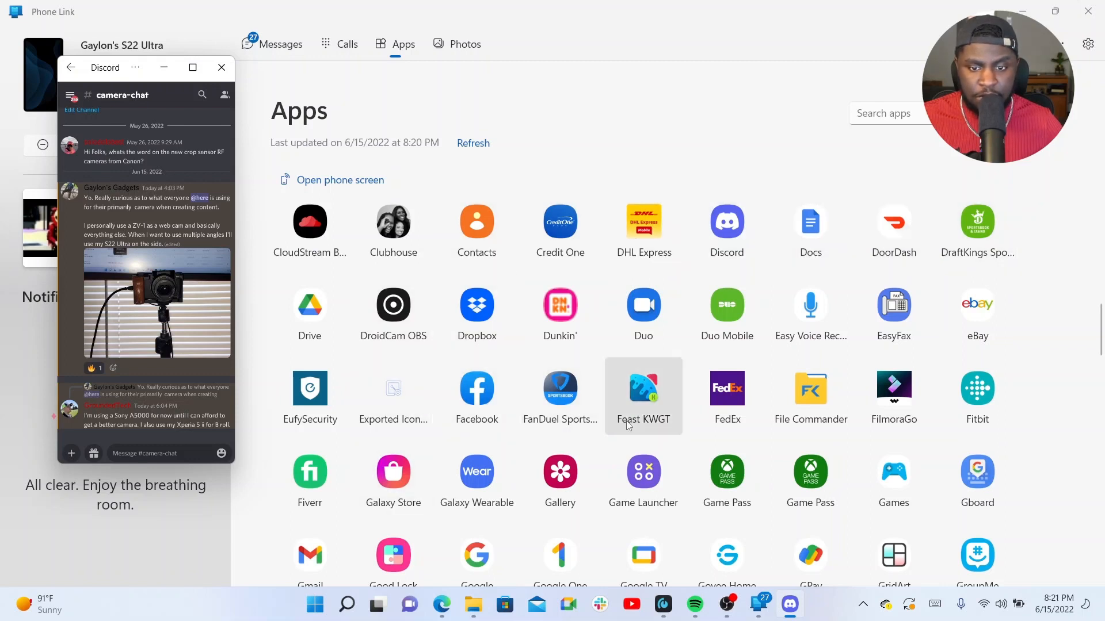
{"action": "scroll", "scroll_direction": "down", "scroll_amount": 3}
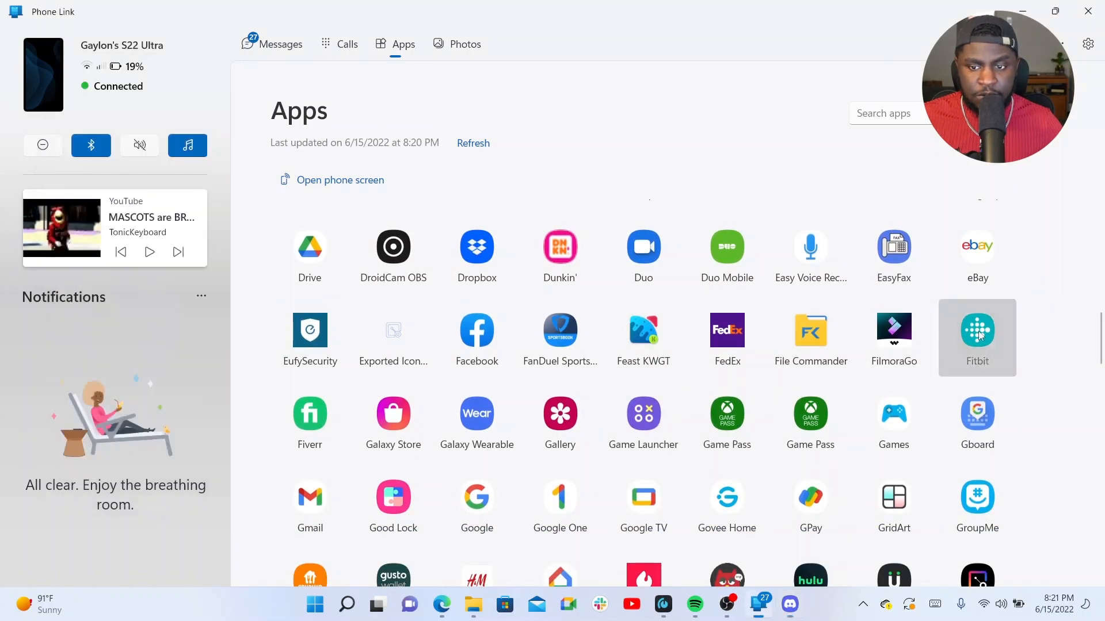
{"action": "left_click", "coordinate": [977, 329]}
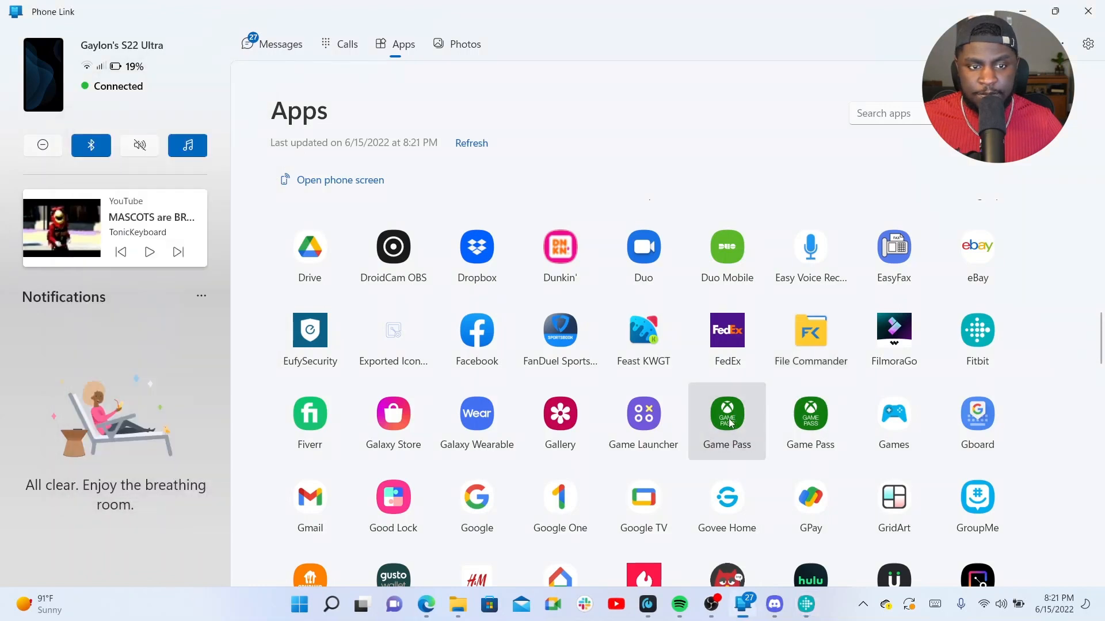
{"action": "left_click", "coordinate": [726, 421]}
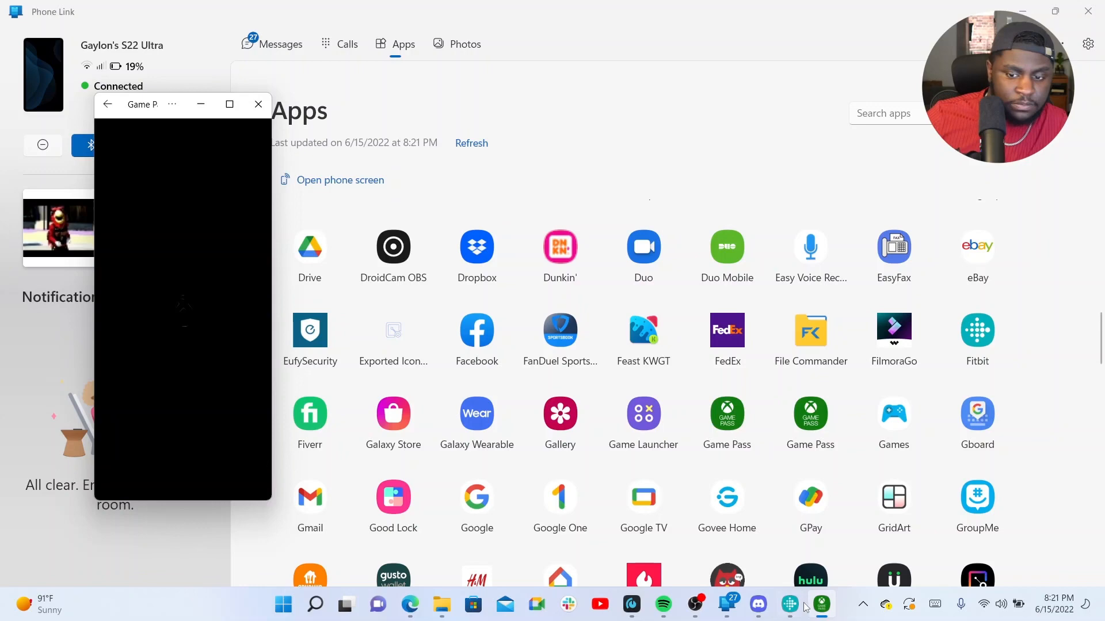
{"action": "left_click", "coordinate": [759, 604]}
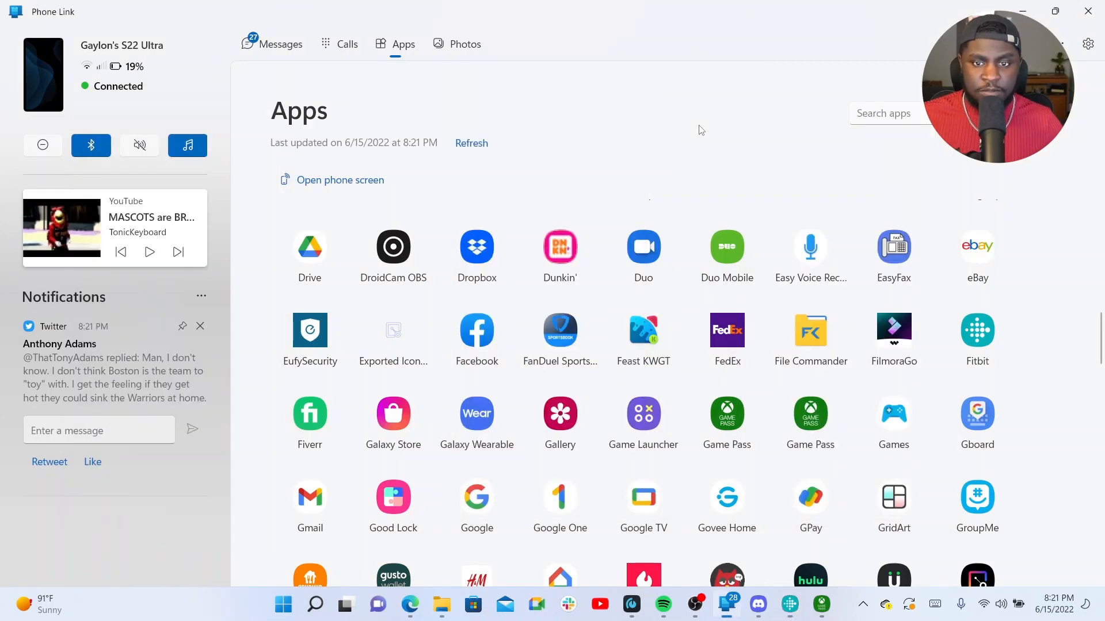
- Scroll to the end of the Apps list and launch YouTube to play a video
{"action": "scroll", "scroll_direction": "down", "scroll_amount": 3}
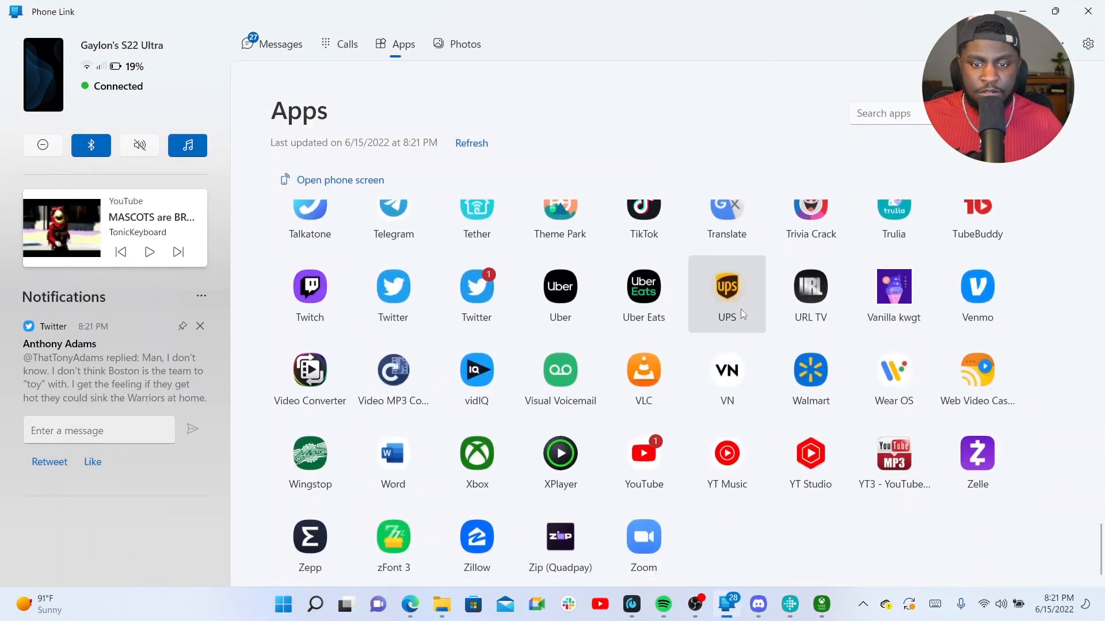
{"action": "mouse_move", "coordinate": [643, 460]}
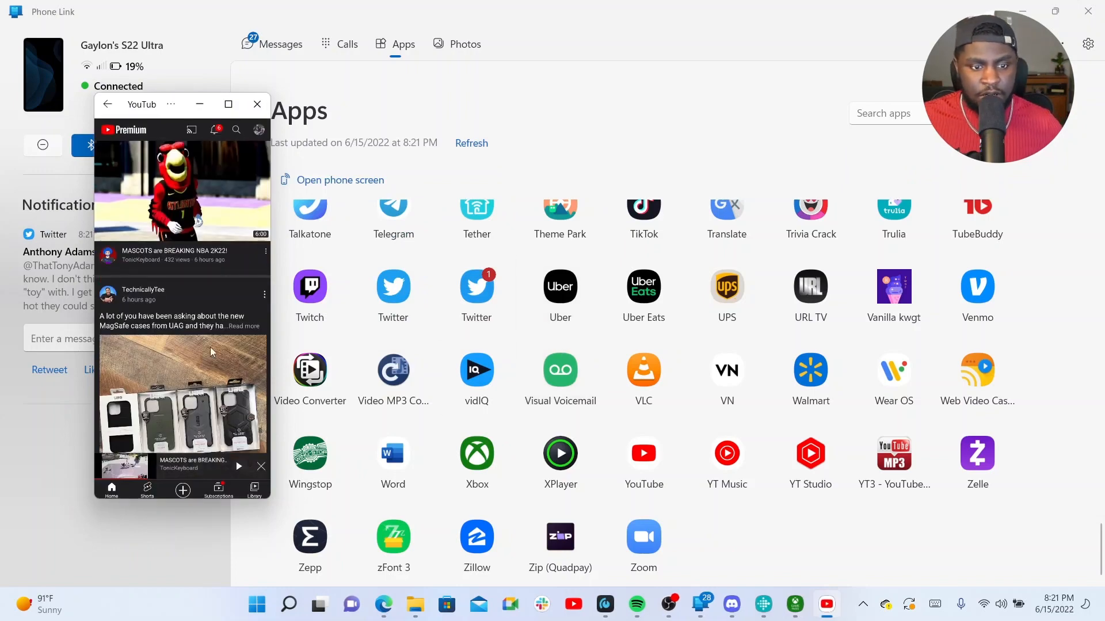
{"action": "scroll", "scroll_direction": "down", "scroll_amount": 3}
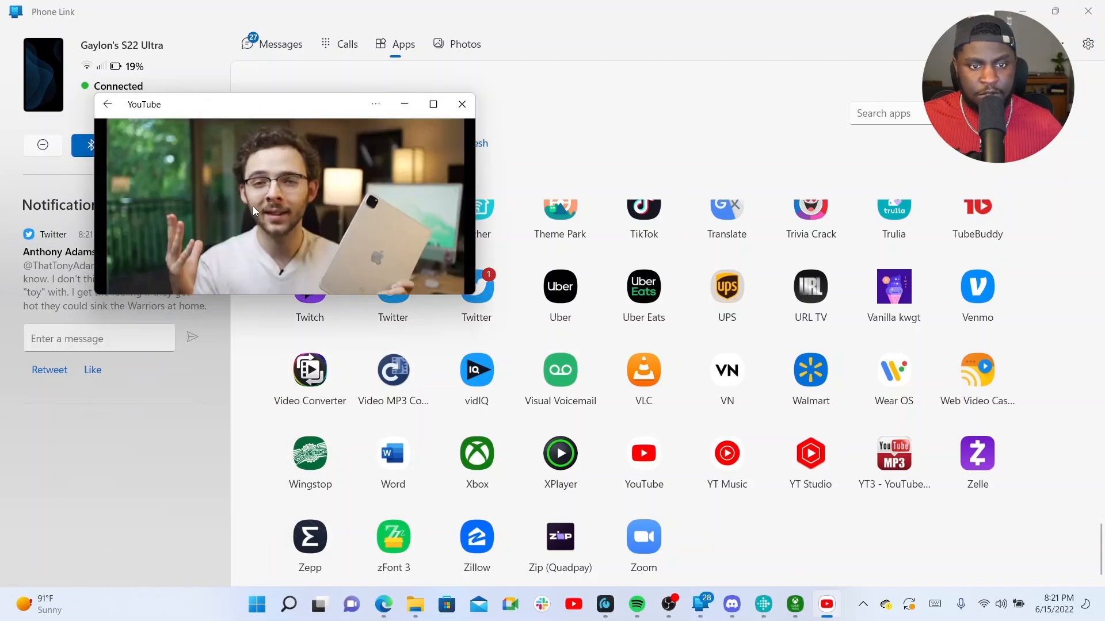
{"action": "left_click", "coordinate": [433, 105]}
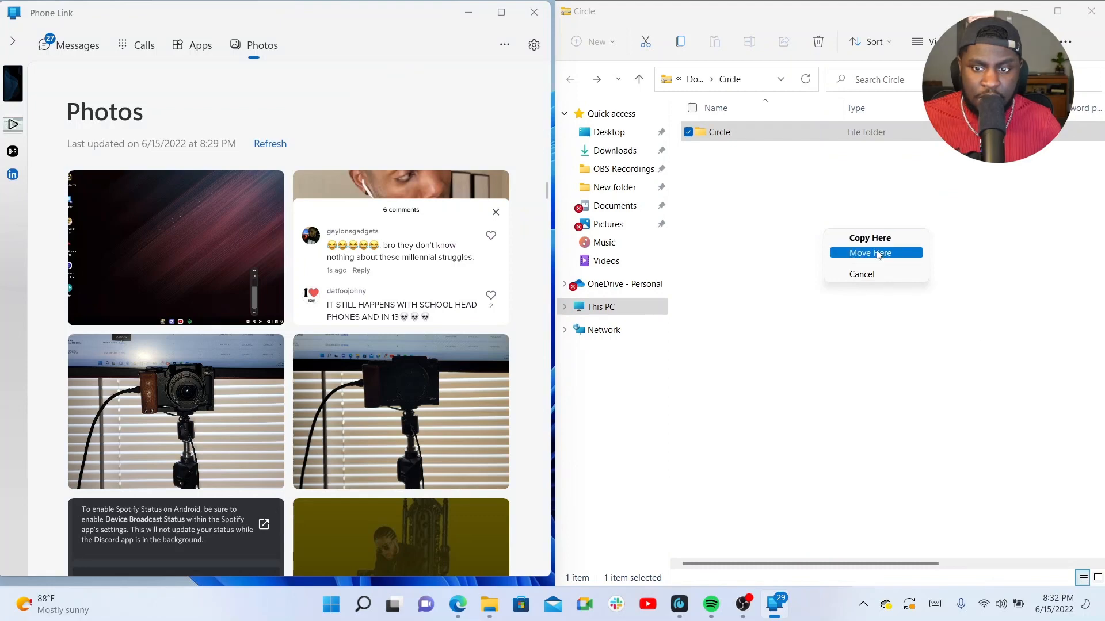
- Move the phone's screenshot JPG from Phone Link into the Circle folder via Move Here
{"action": "left_click", "coordinate": [869, 252]}
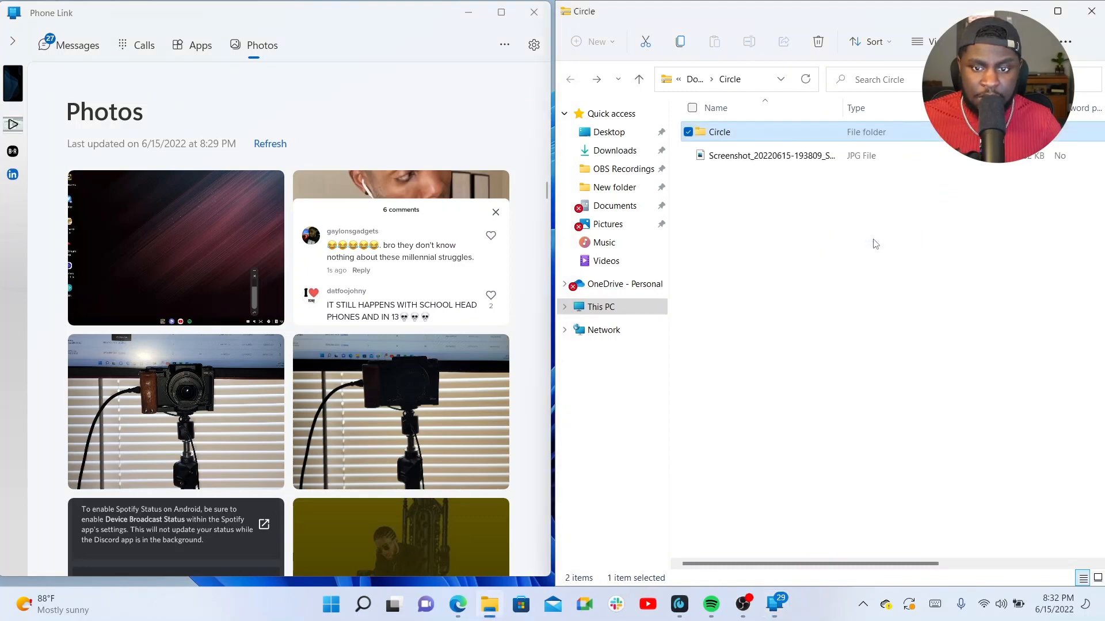